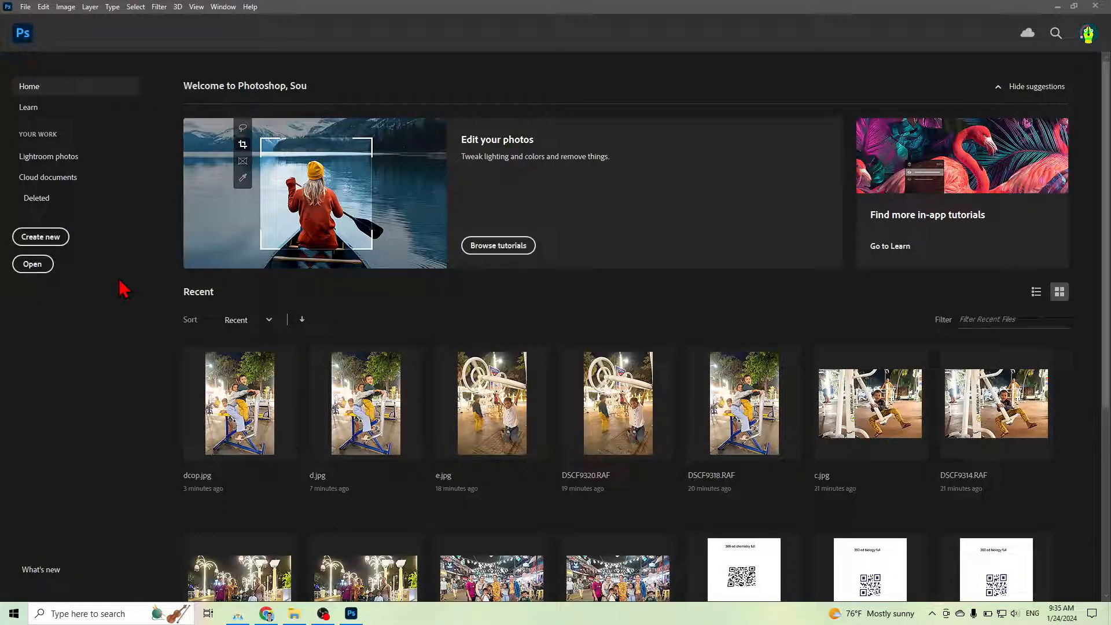
pyautogui.moveTo(587, 156)
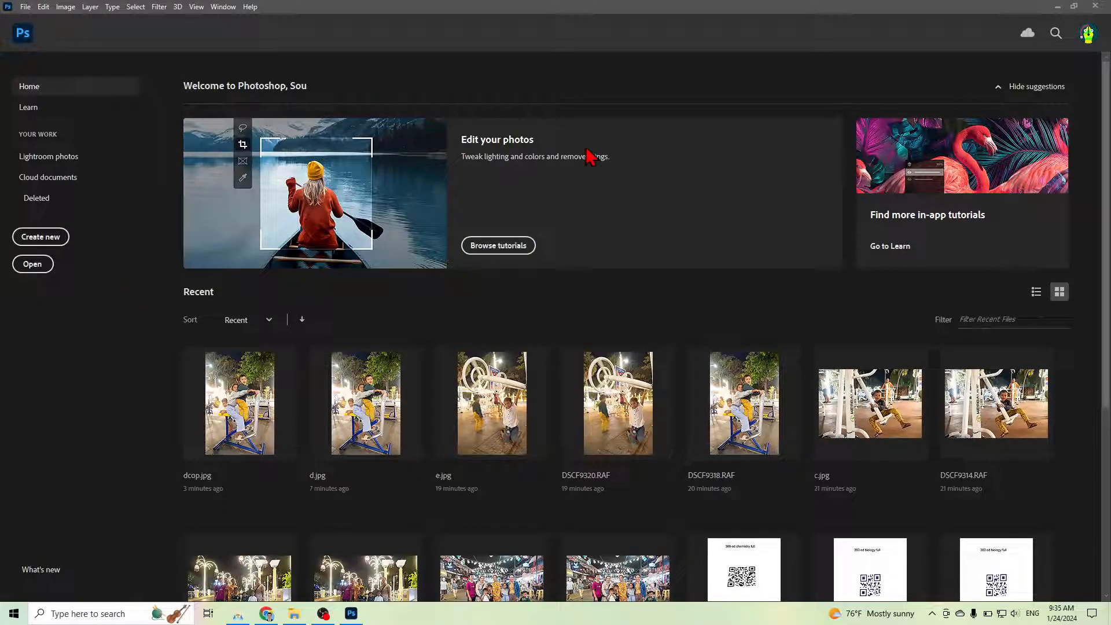
pyautogui.moveTo(375, 304)
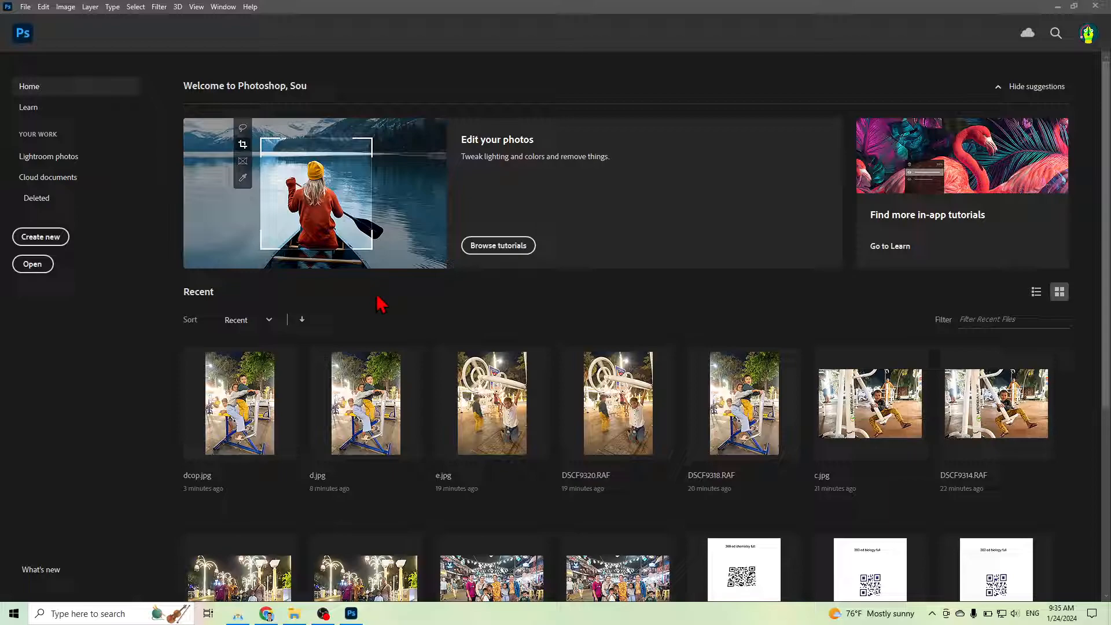
pyautogui.moveTo(1048, 23)
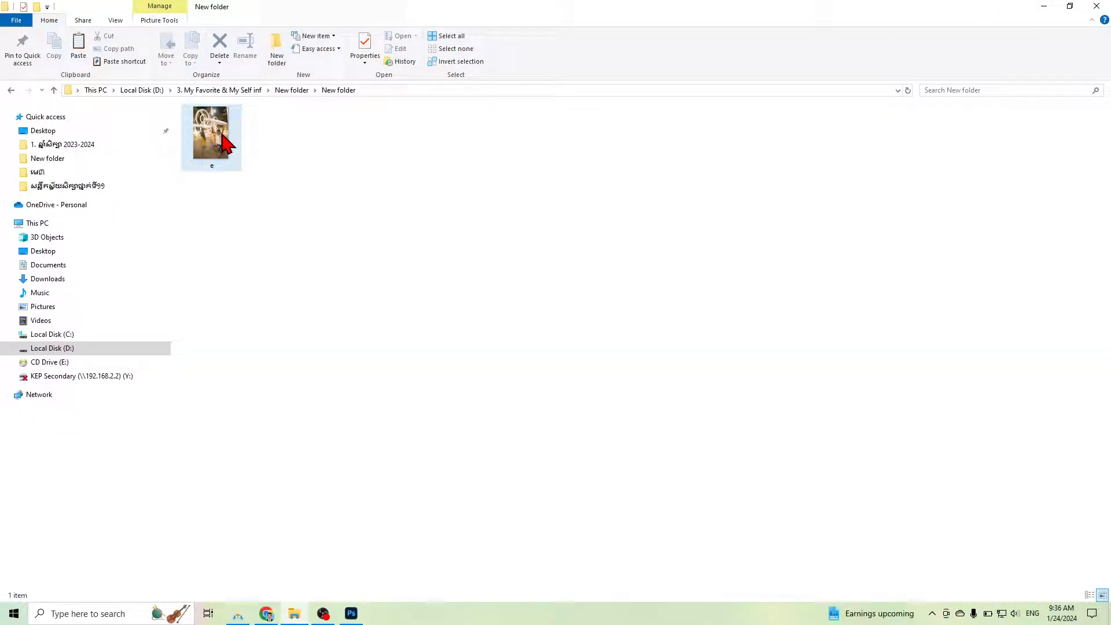
pyautogui.moveTo(220, 138)
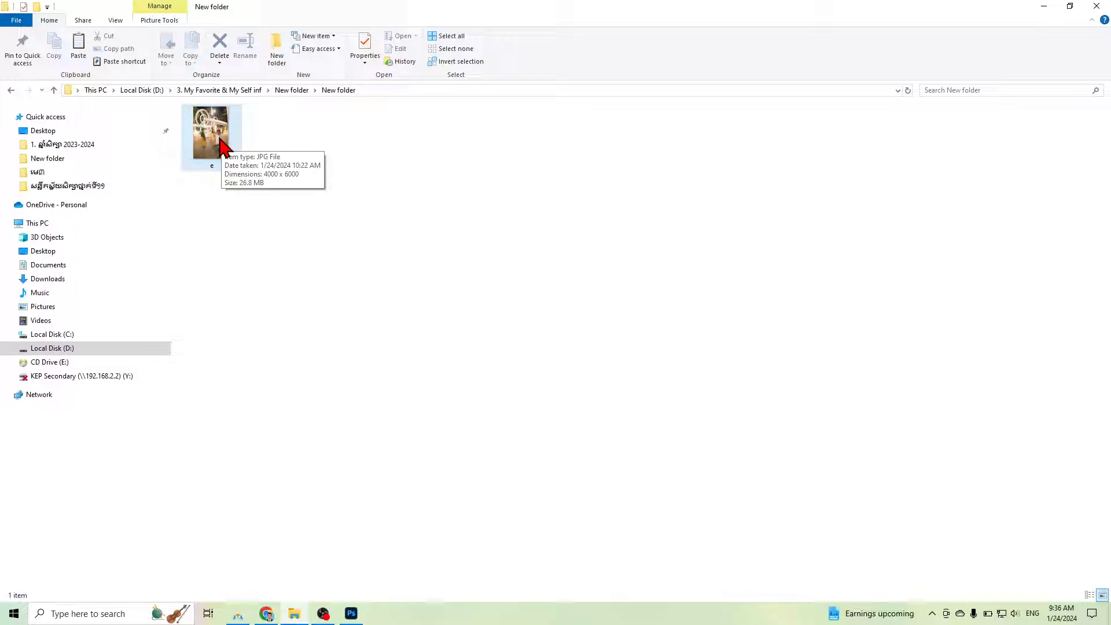
pyautogui.moveTo(219, 147)
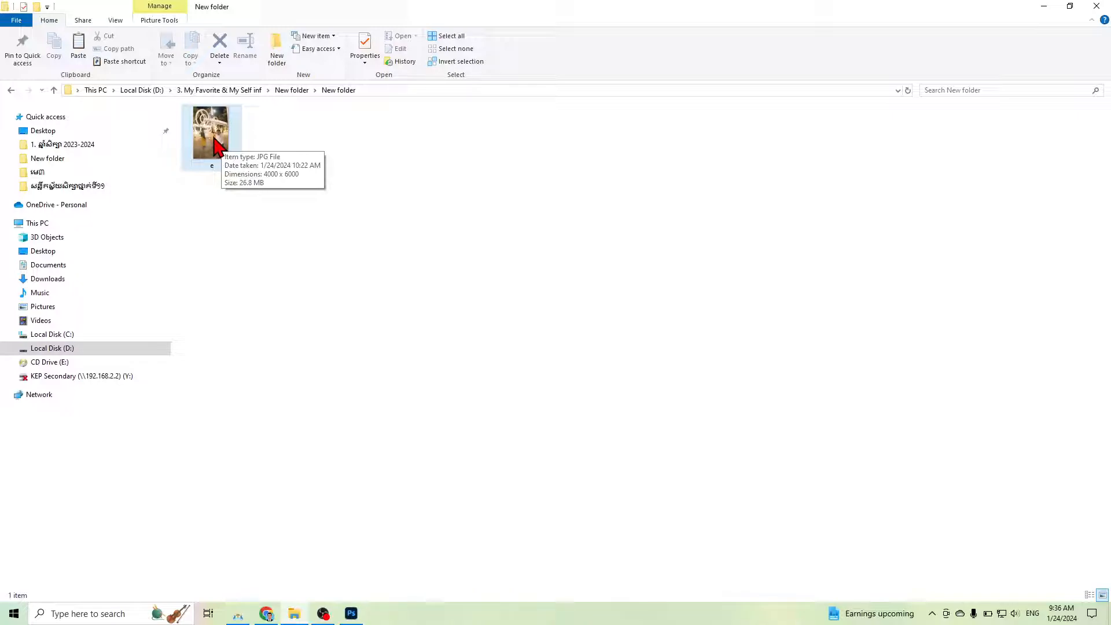
pyautogui.moveTo(216, 150)
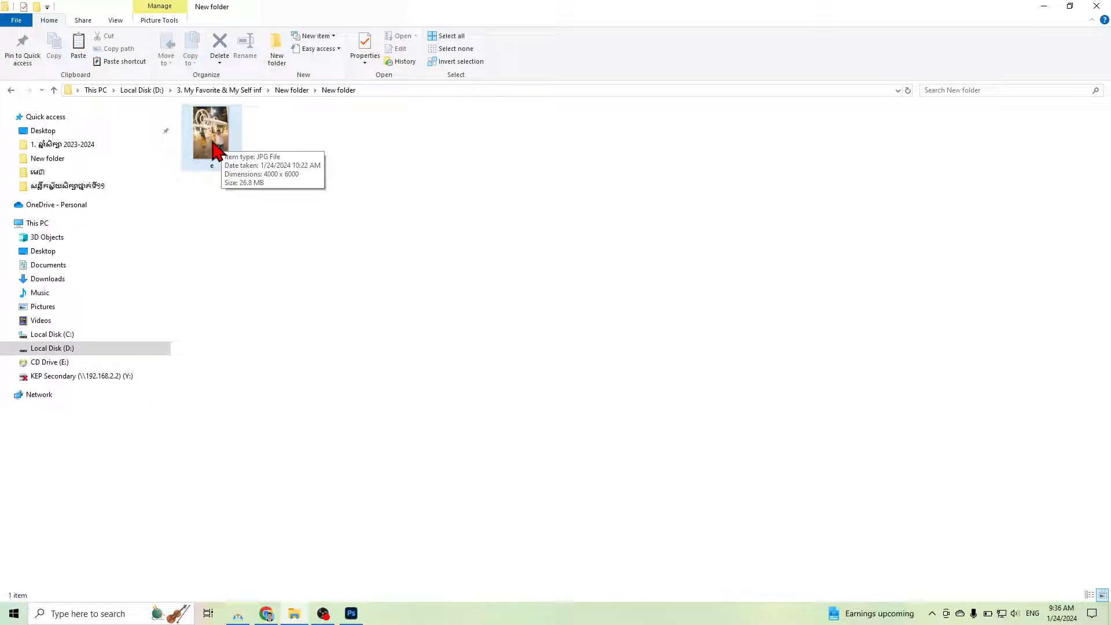
# - Open photo e via Open with > Adobe Photoshop 2021 from its right-click menu
pyautogui.rightClick(210, 134)
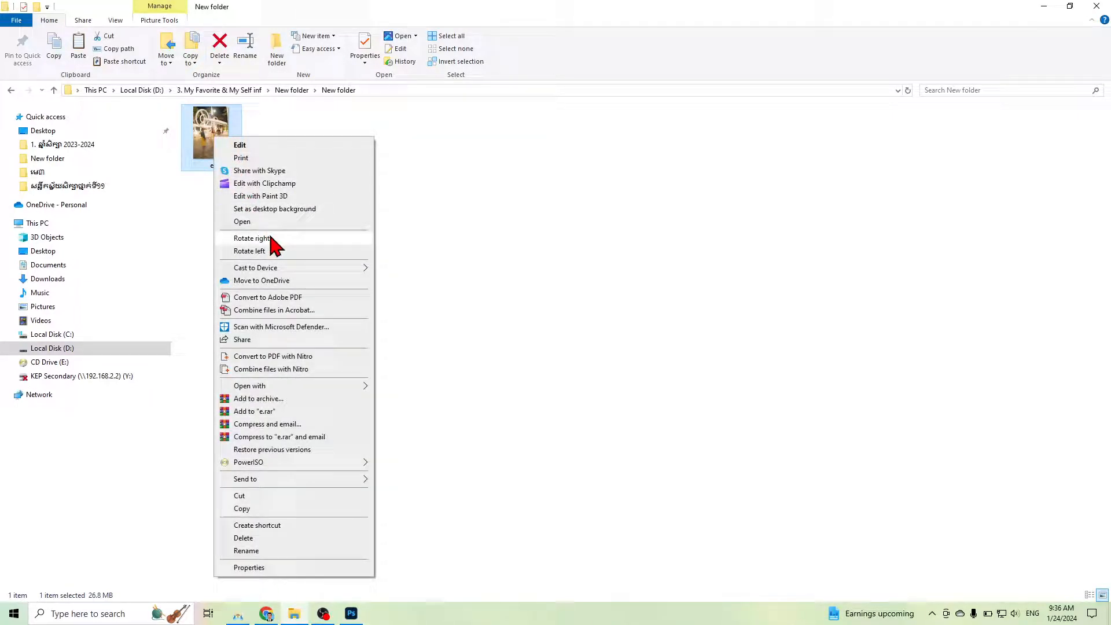
pyautogui.moveTo(335, 326)
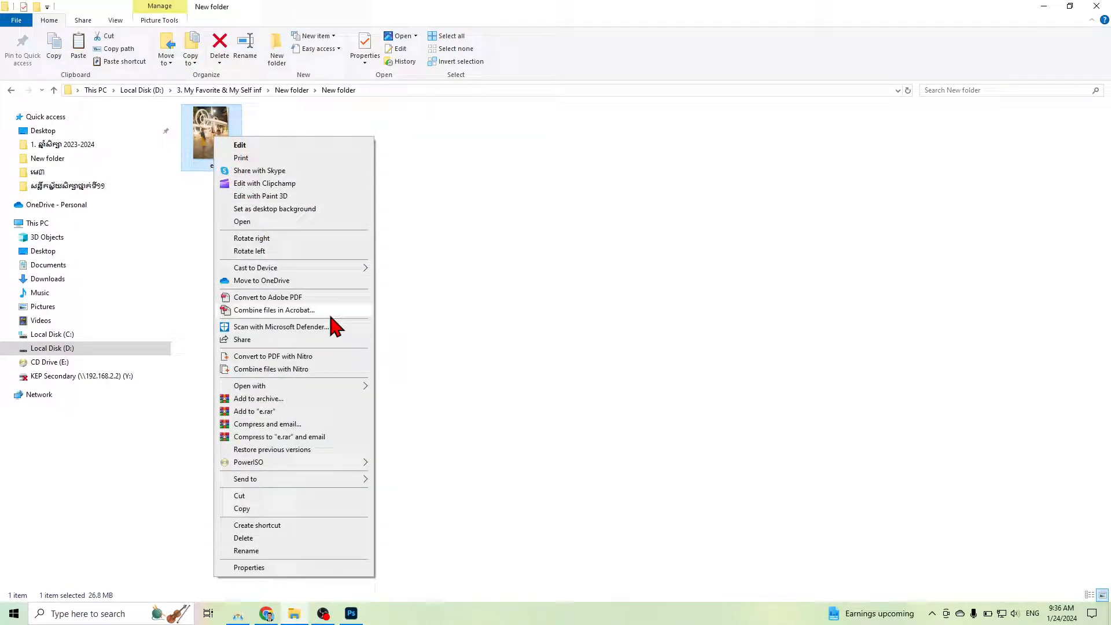
pyautogui.click(249, 385)
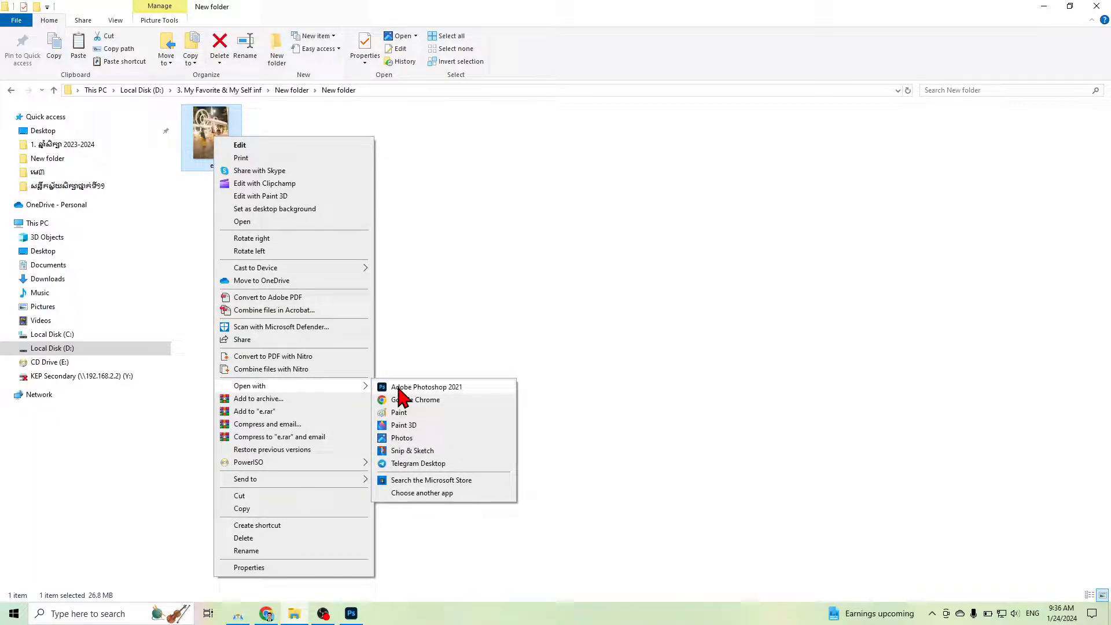
pyautogui.click(426, 387)
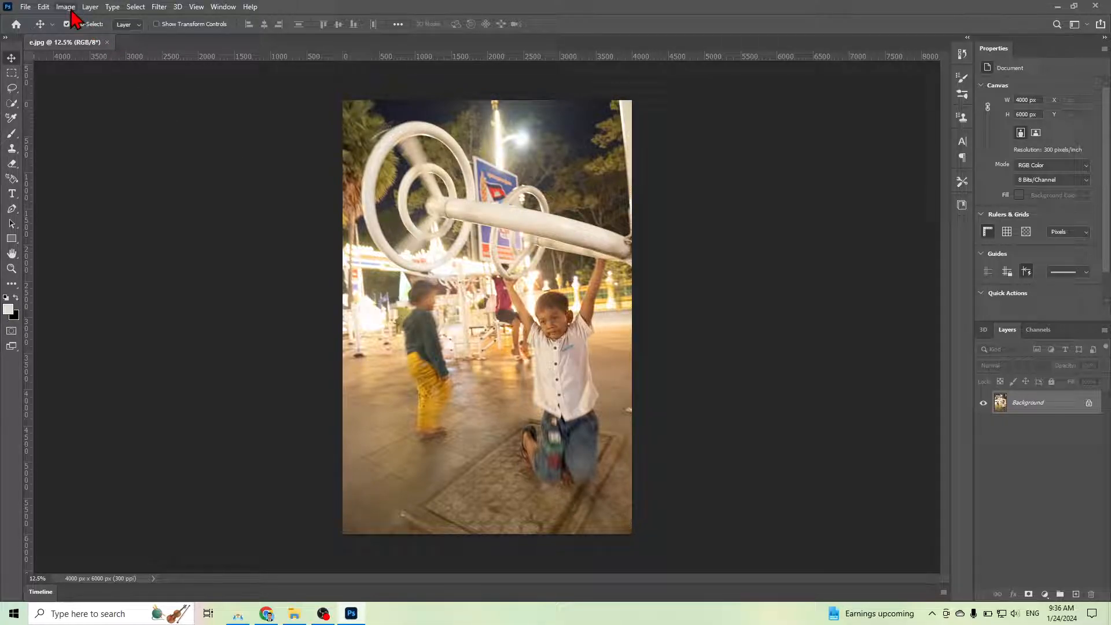
# - Bring up the Image Size dialog from the Image menu
pyautogui.click(65, 6)
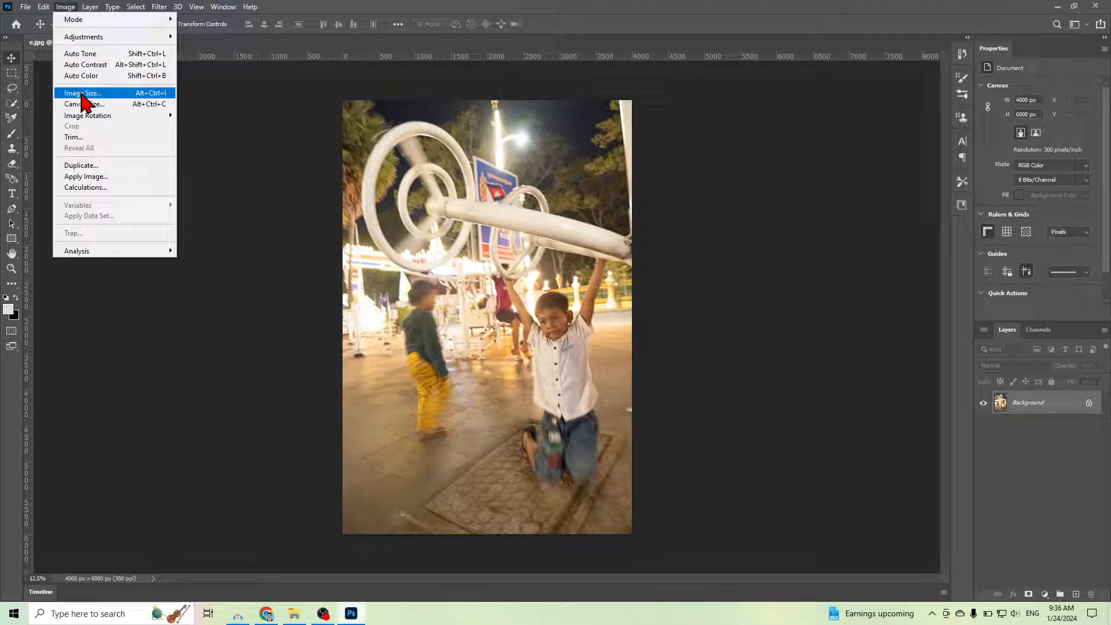
pyautogui.click(84, 93)
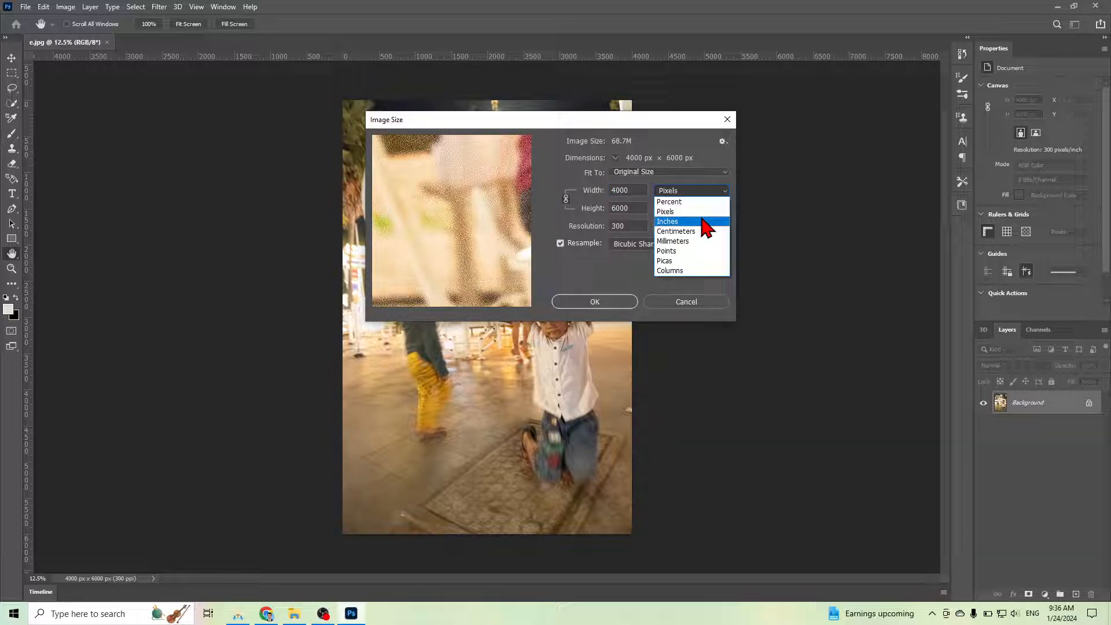
# - Set the size to 1280 × 1920 pixels with Bicubic Sharper (reduction) resampling and confirm
pyautogui.click(664, 210)
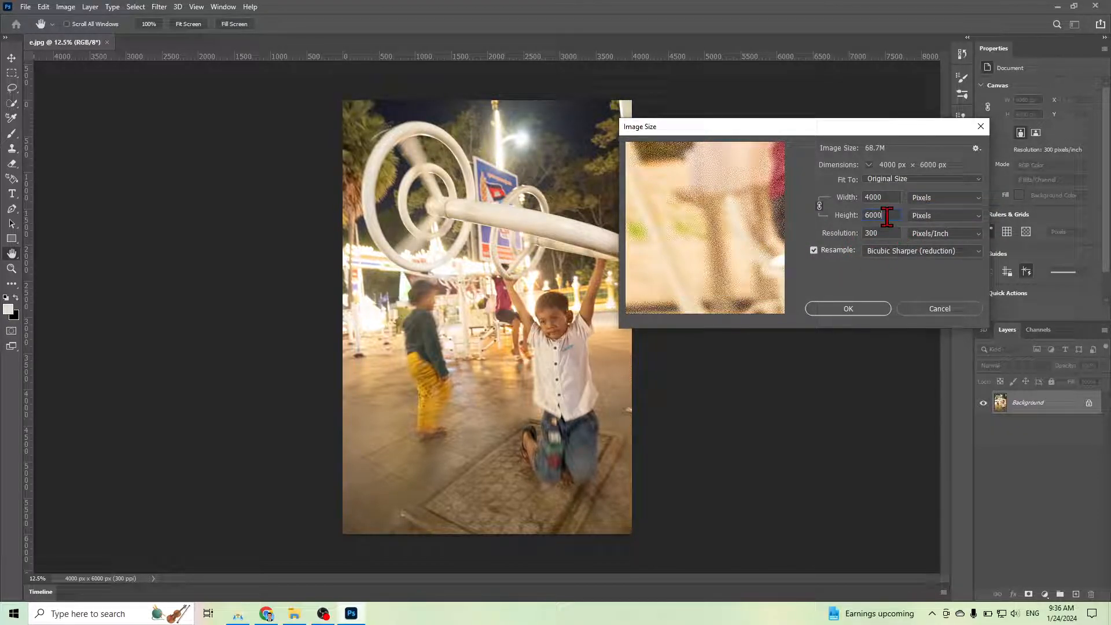
pyautogui.tripleClick(873, 215)
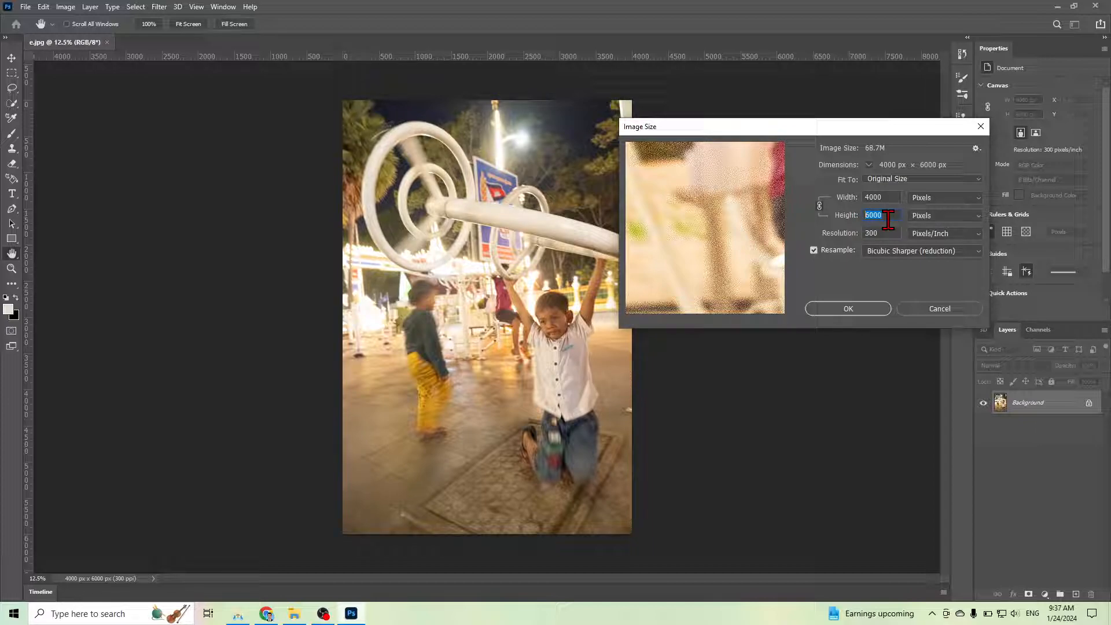
pyautogui.moveTo(884, 220)
pyautogui.write('1920')
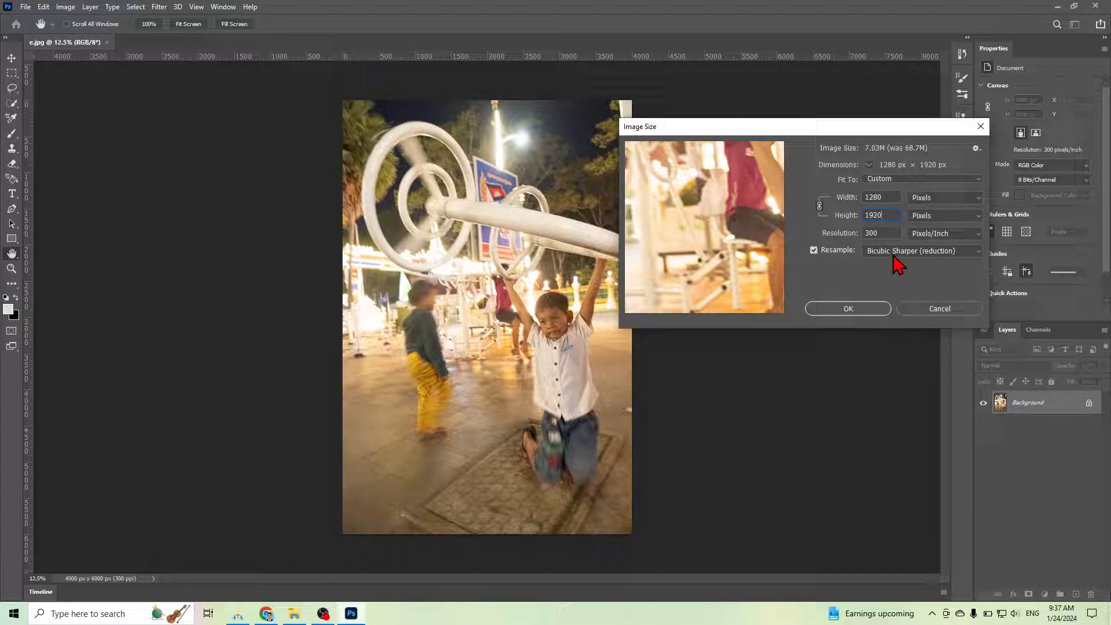
pyautogui.click(921, 250)
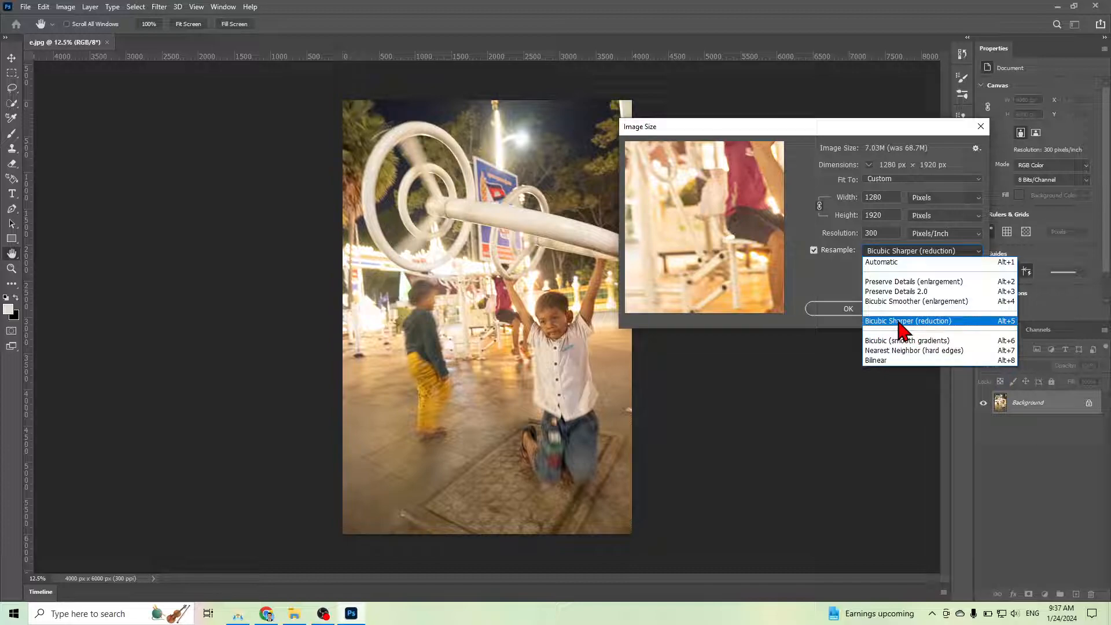
pyautogui.moveTo(914, 334)
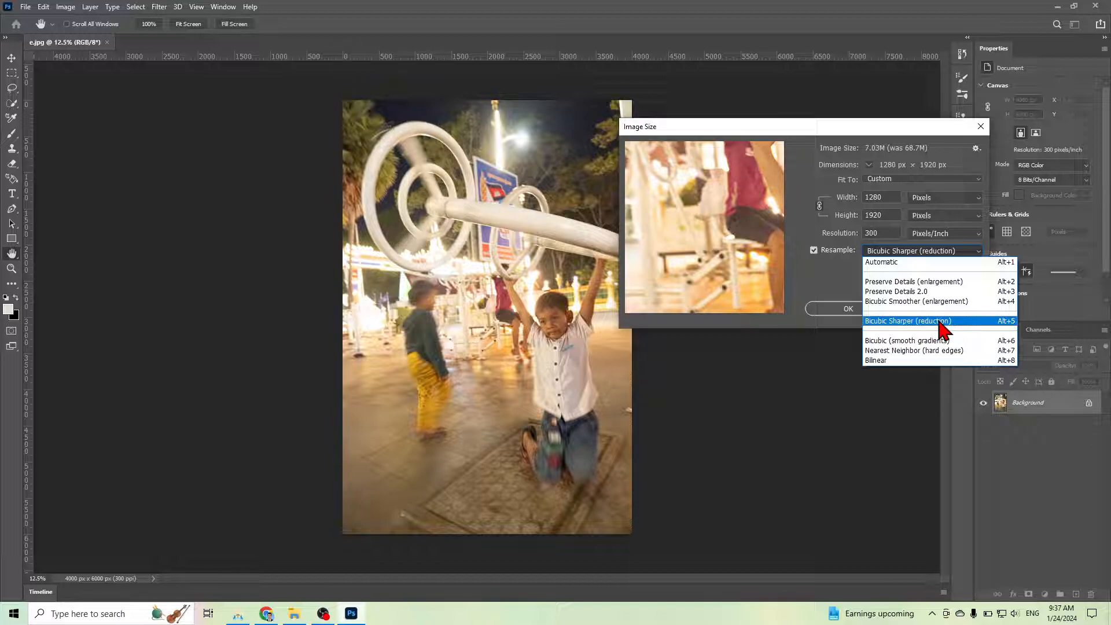
pyautogui.click(908, 321)
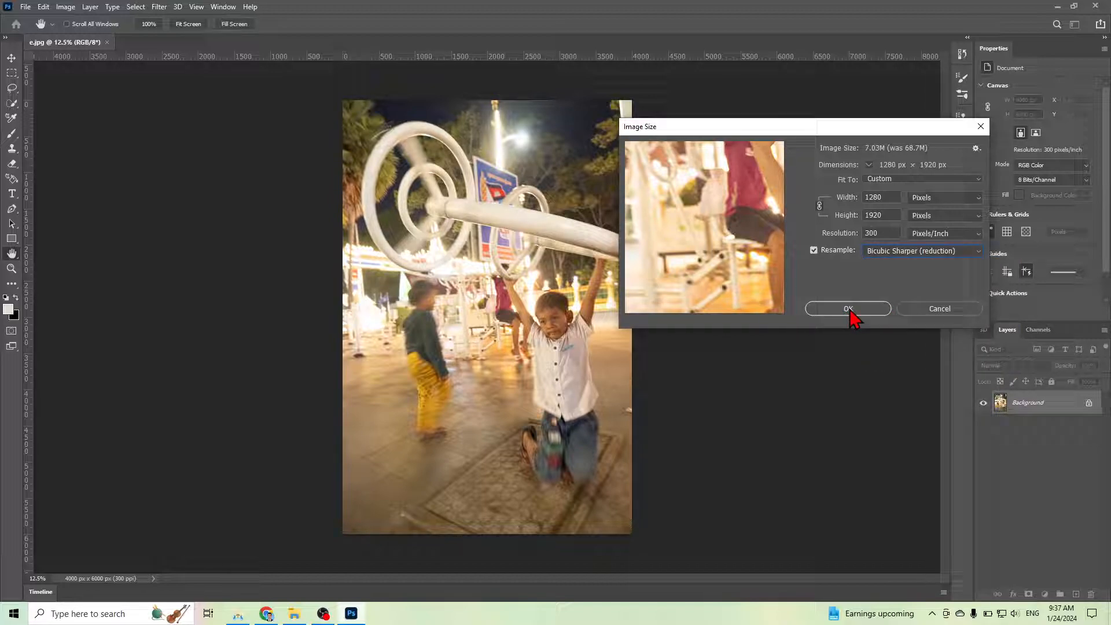
pyautogui.click(848, 308)
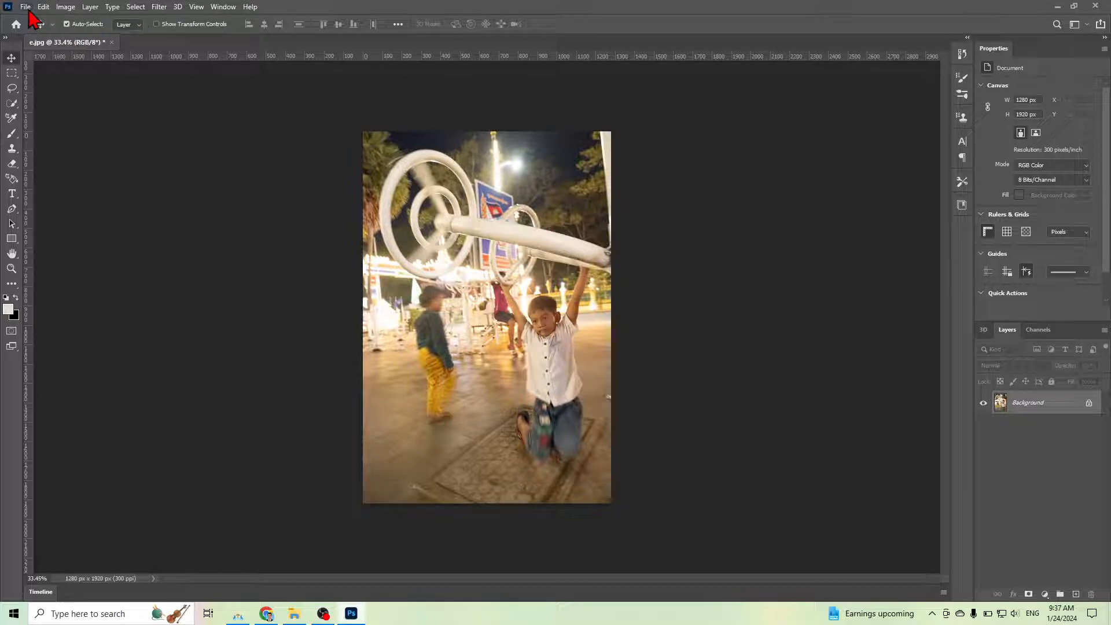
# - Save a JPEG copy named 'e reduce size', accepting the default JPEG quality options
pyautogui.click(25, 7)
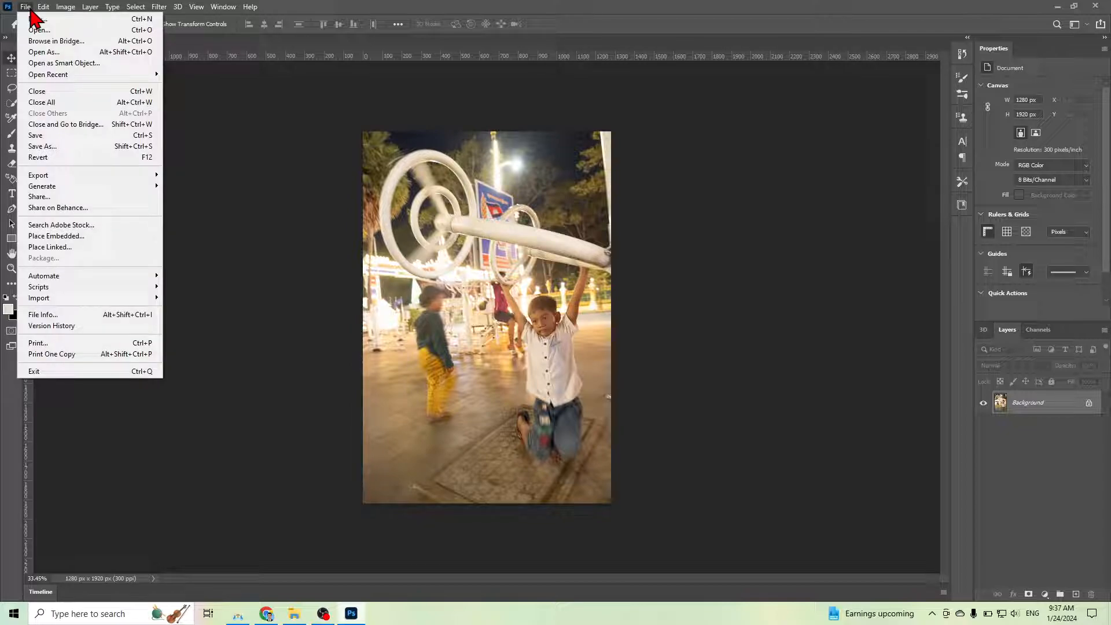
pyautogui.moveTo(43, 146)
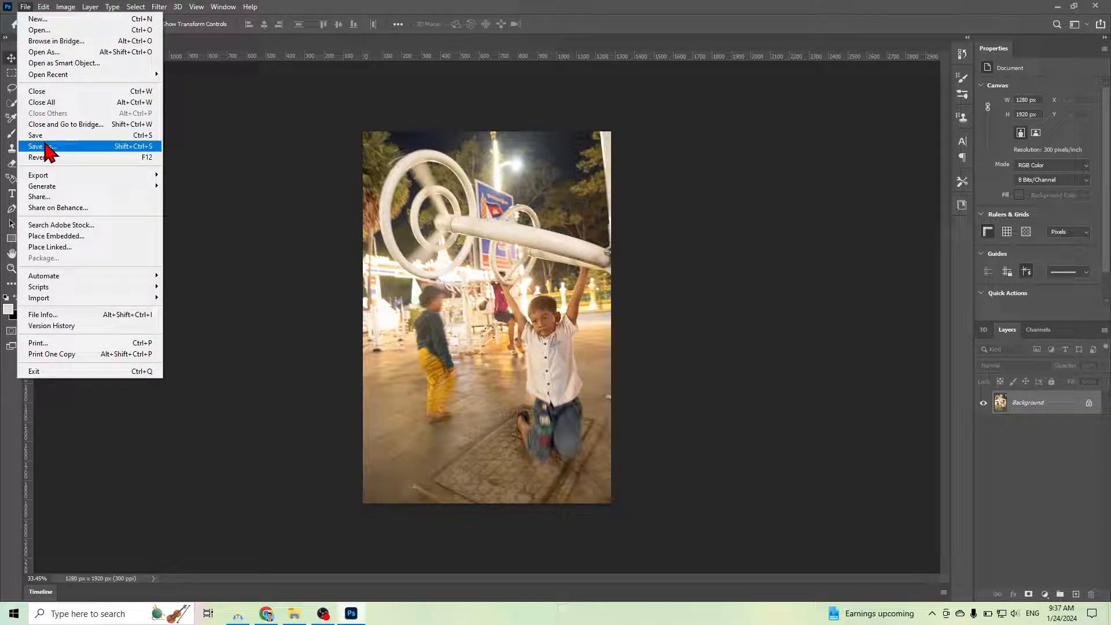
pyautogui.click(36, 146)
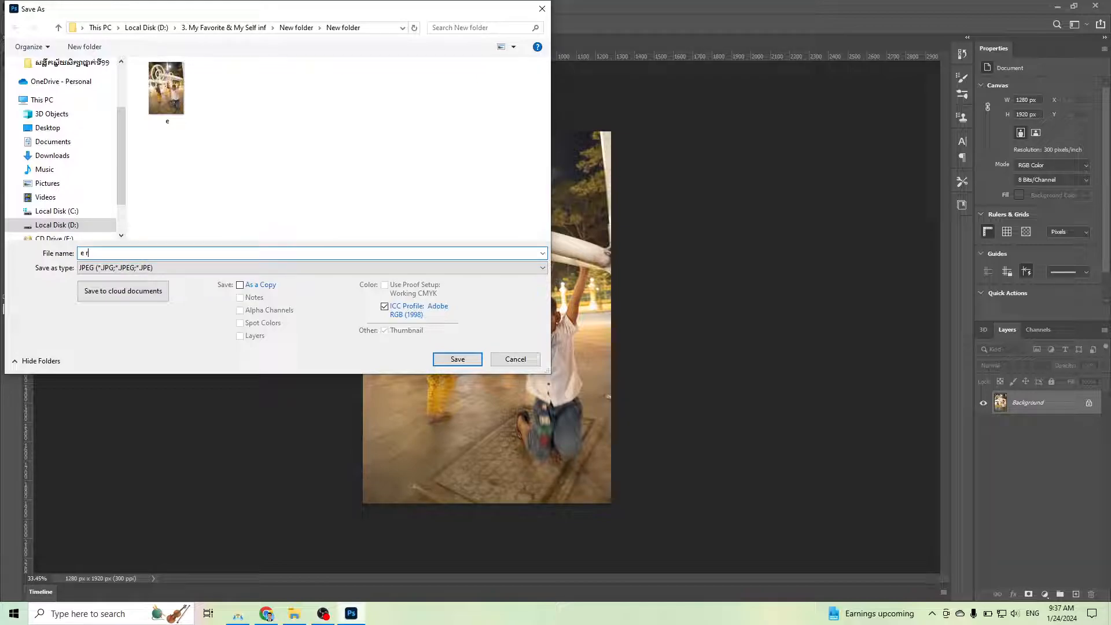
pyautogui.write('reduce s')
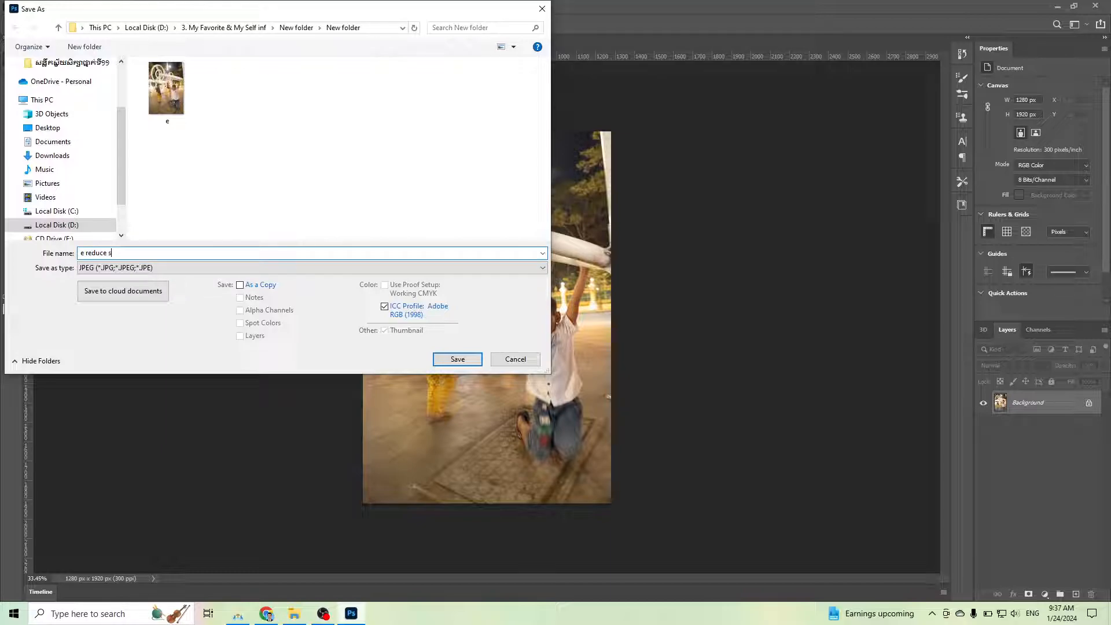
pyautogui.write('ize')
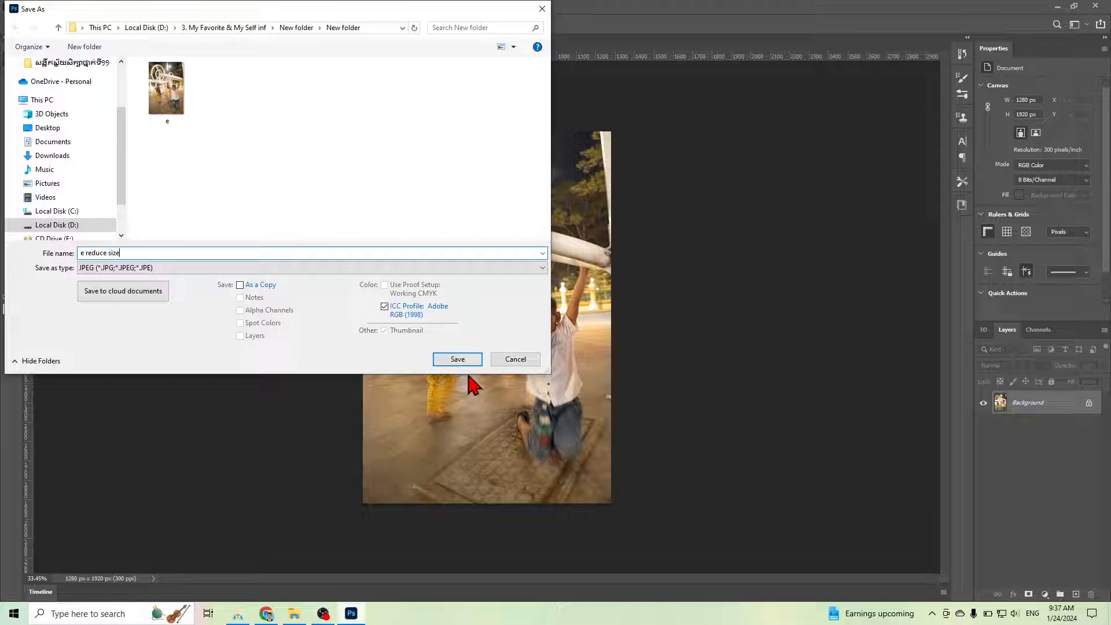
pyautogui.click(457, 359)
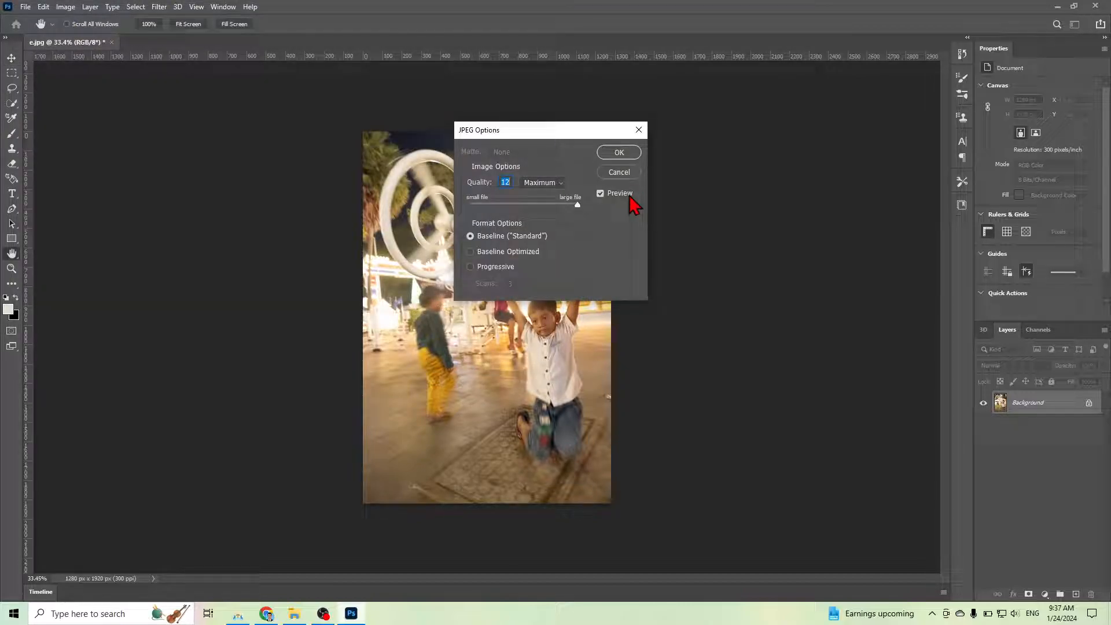
pyautogui.click(618, 152)
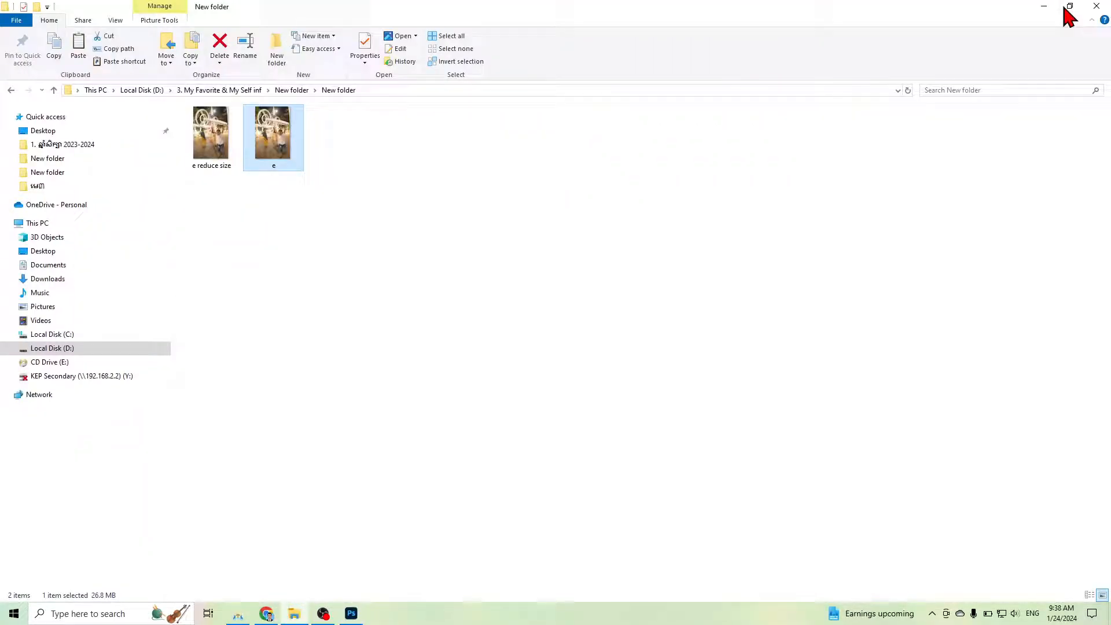
pyautogui.moveTo(273, 149)
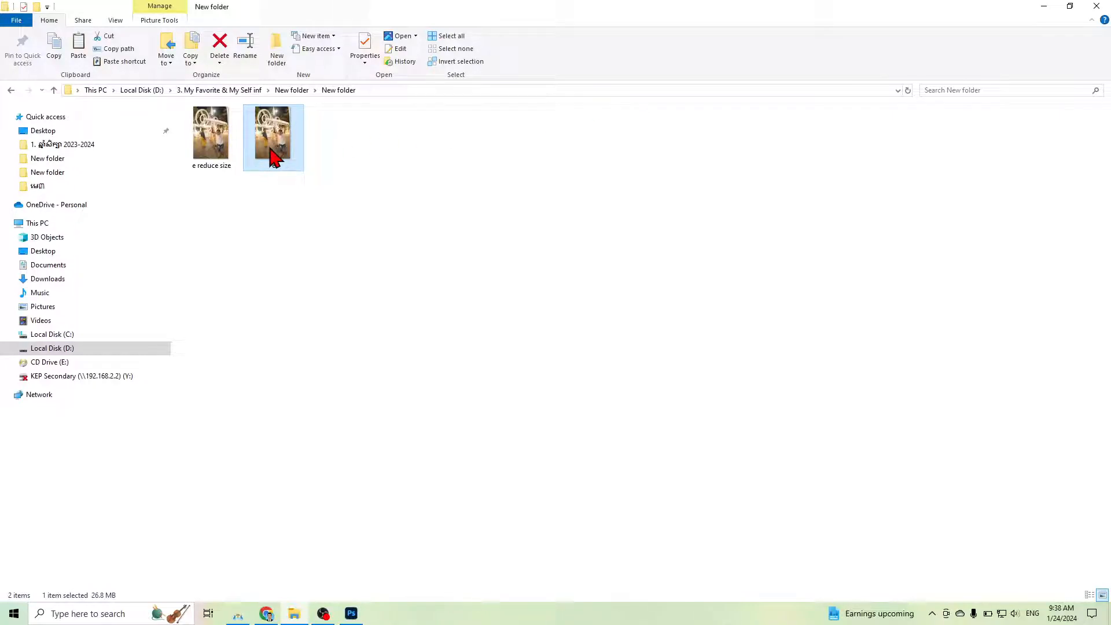
# - Check the original photo e's properties, showing its 26.8 MB size
pyautogui.rightClick(274, 137)
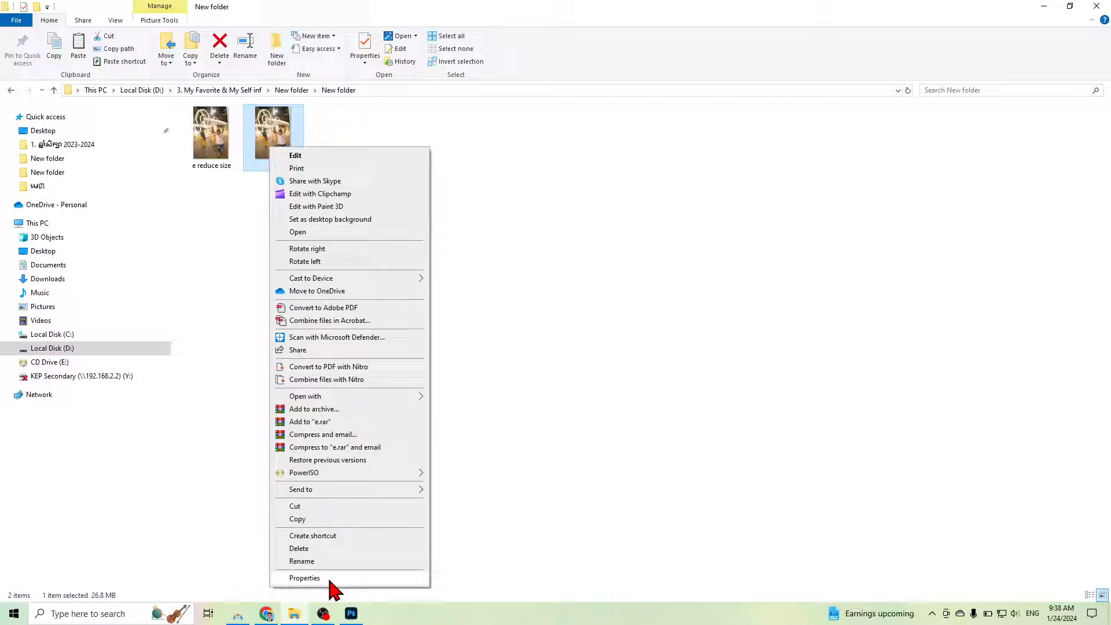
pyautogui.click(304, 578)
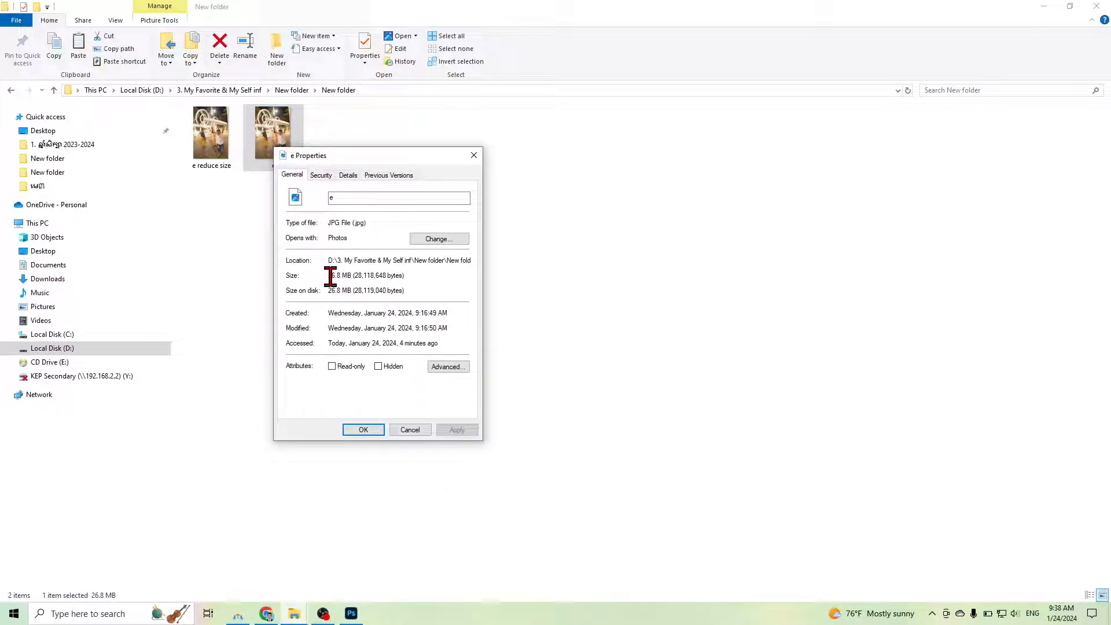
pyautogui.doubleClick(333, 275)
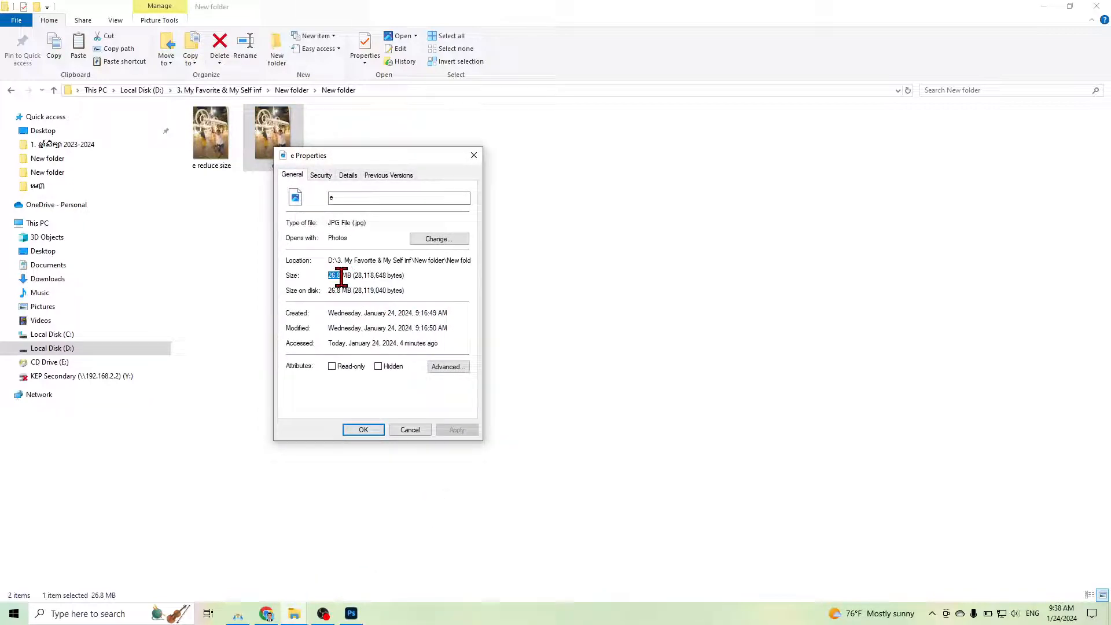
pyautogui.moveTo(474, 155)
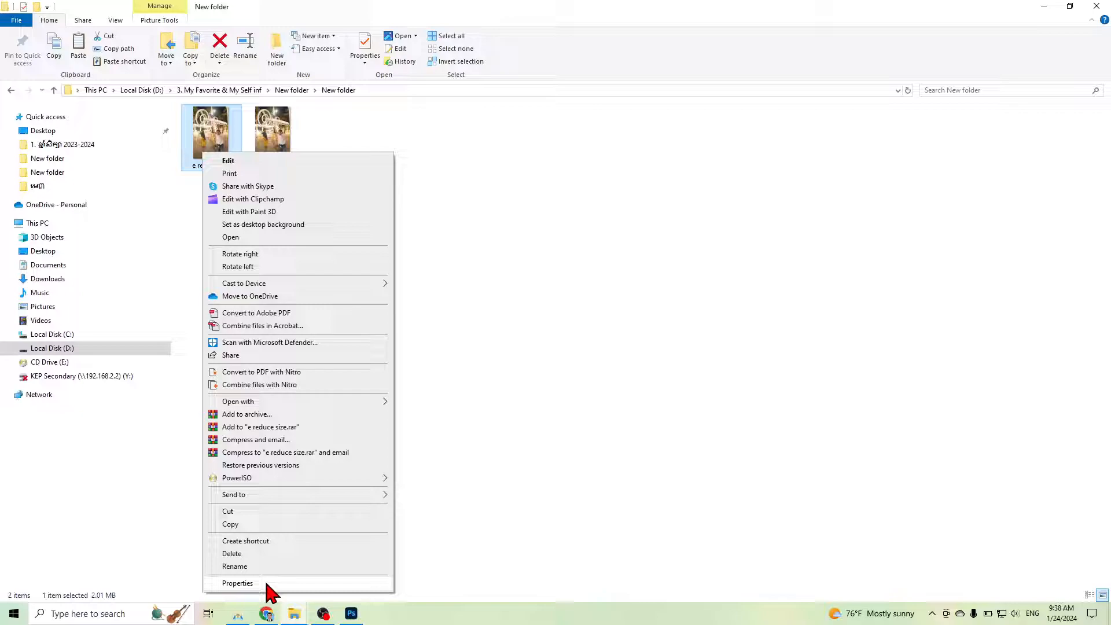
# - Check e reduce size's 2.01 MB properties, then view the reduced photo in Photos
pyautogui.click(237, 582)
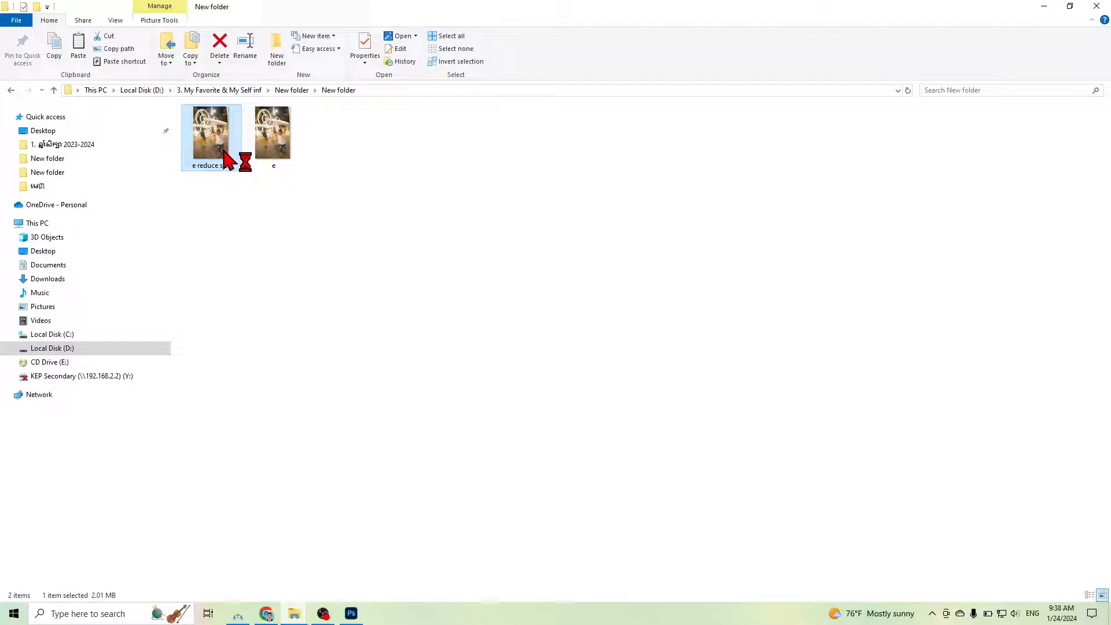
pyautogui.doubleClick(211, 134)
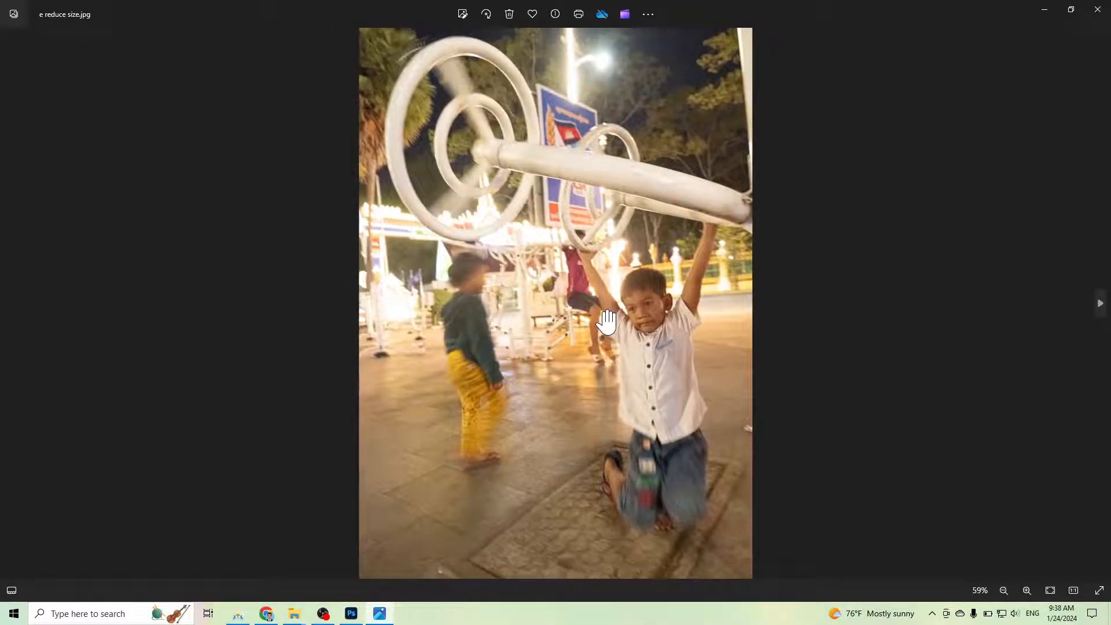
pyautogui.scroll(-3)
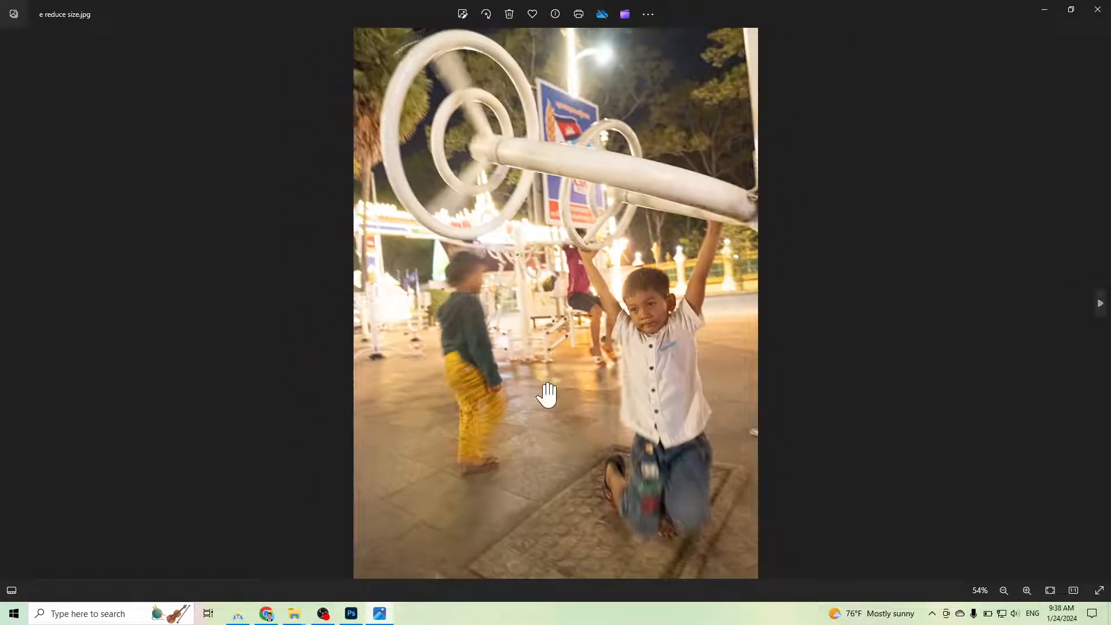